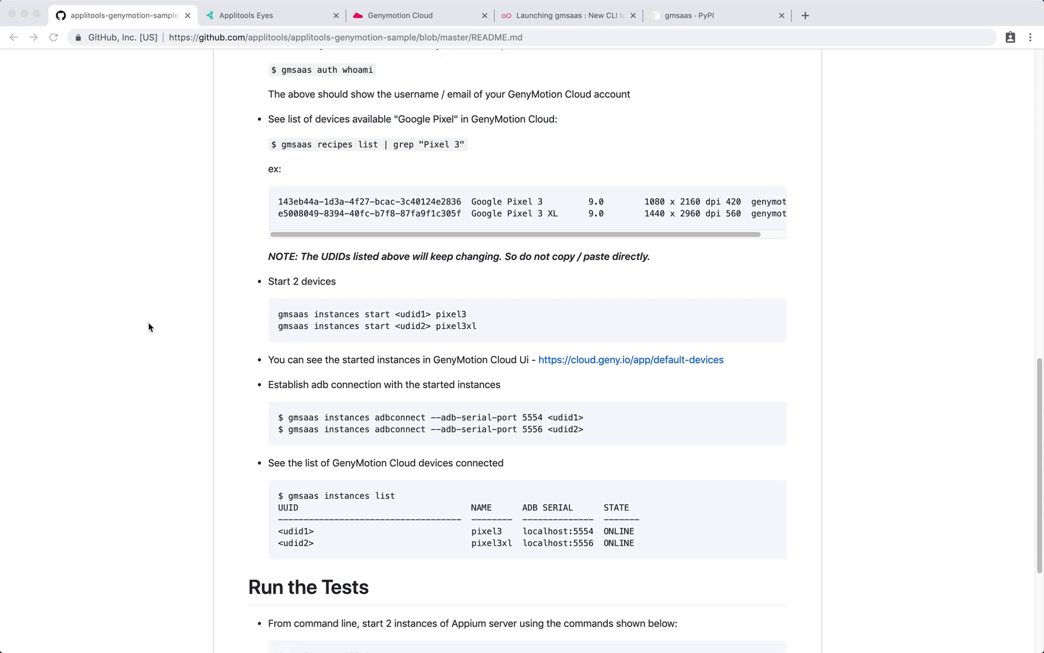
- Scroll the README through the gmsaas recipes and instances commands down to Run the Tests
scroll("down", 3)
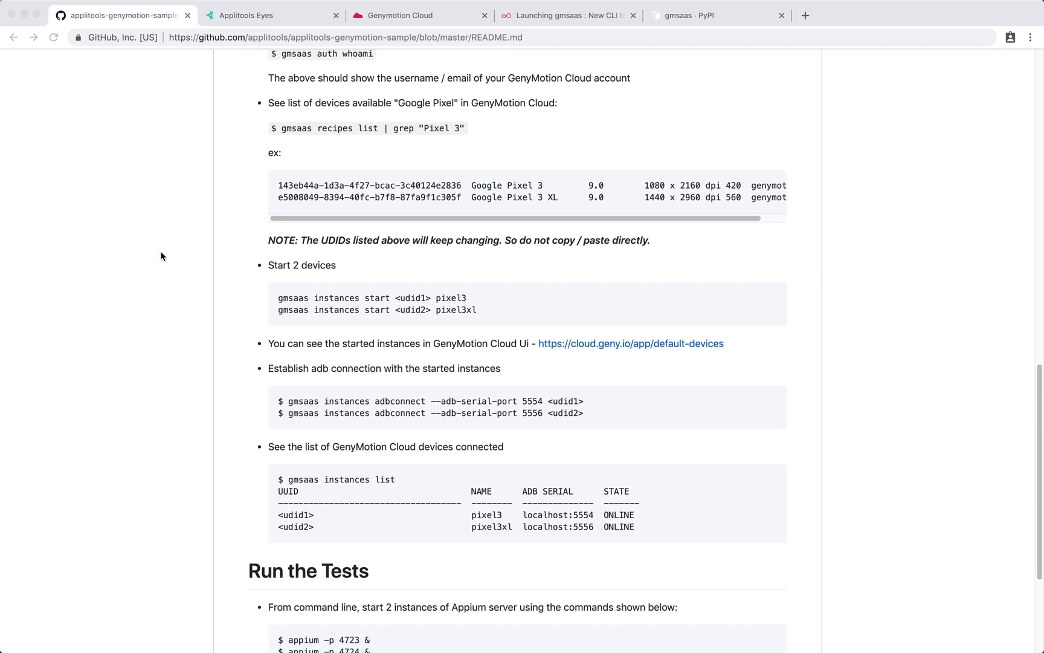
mouse_move(427, 131)
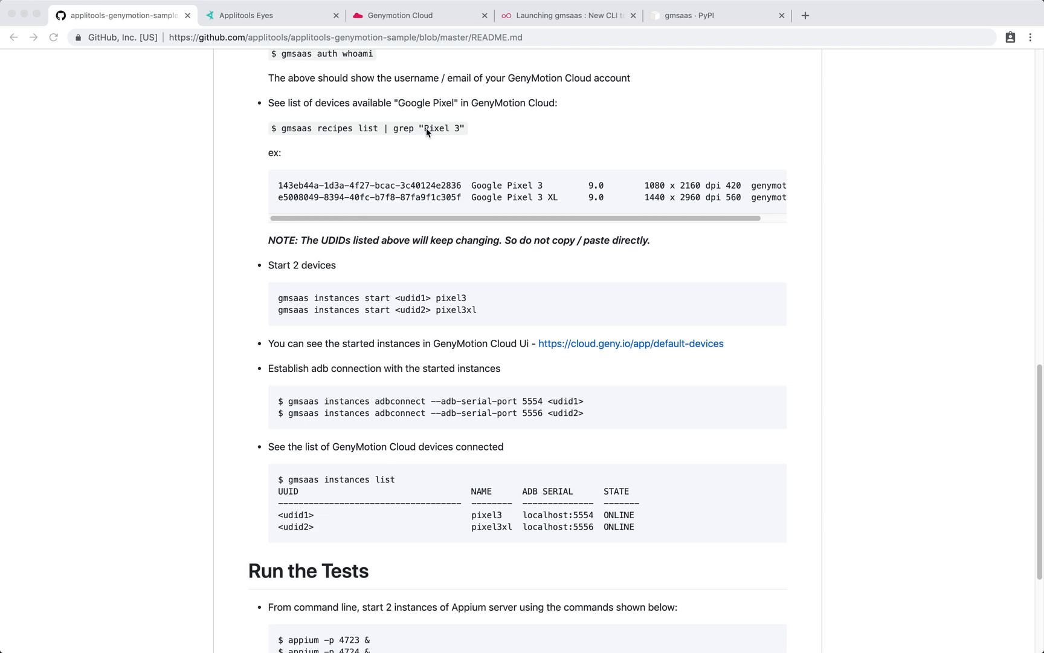
mouse_move(286, 131)
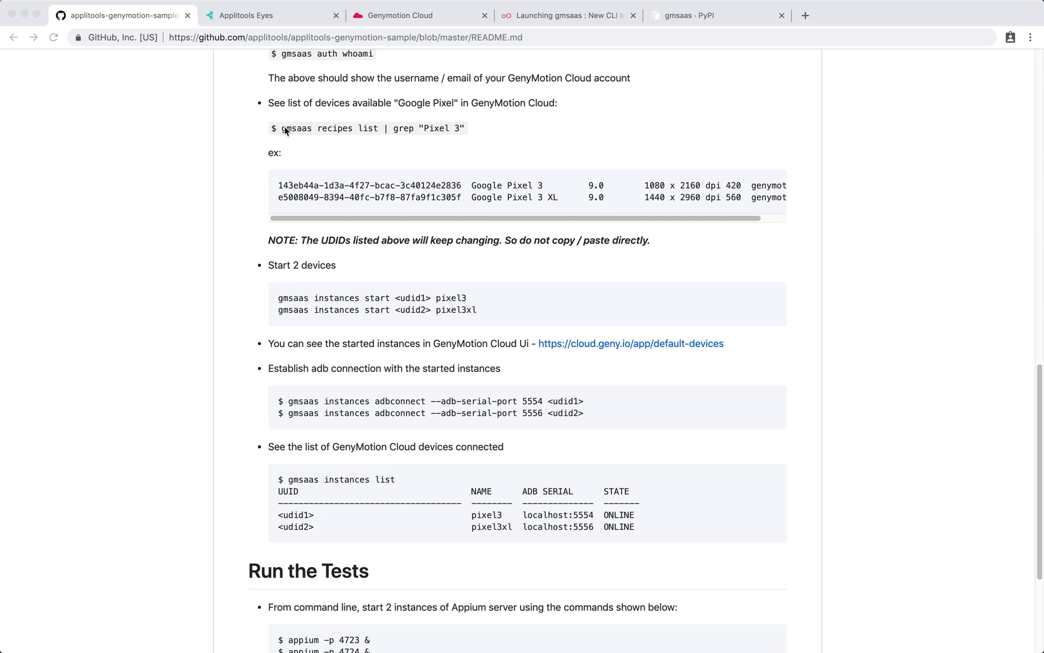
mouse_move(479, 140)
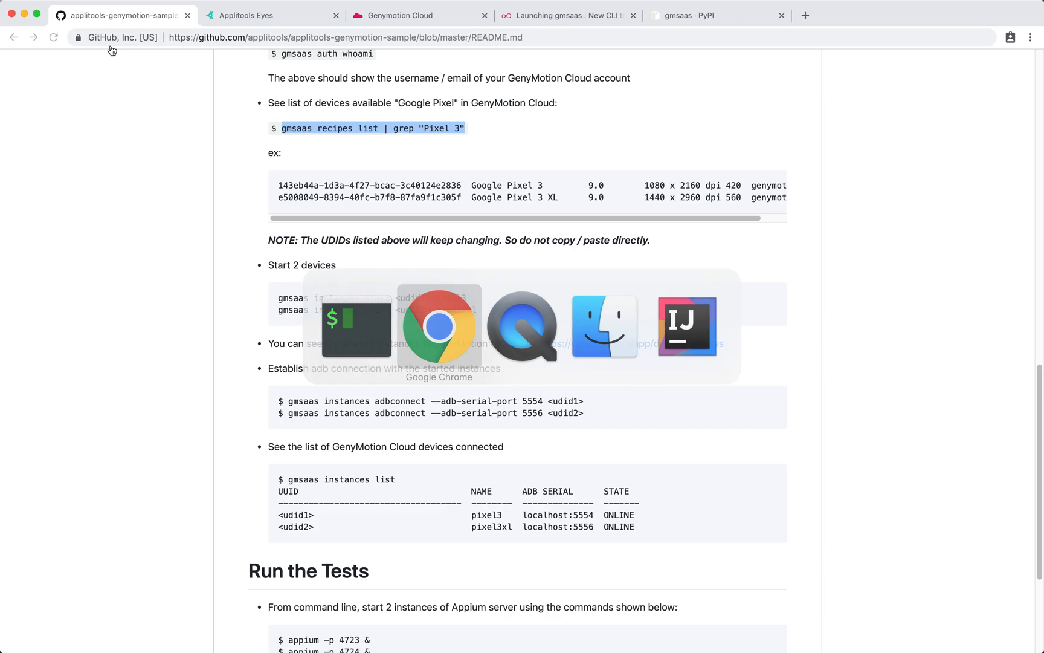
scroll("down", 3)
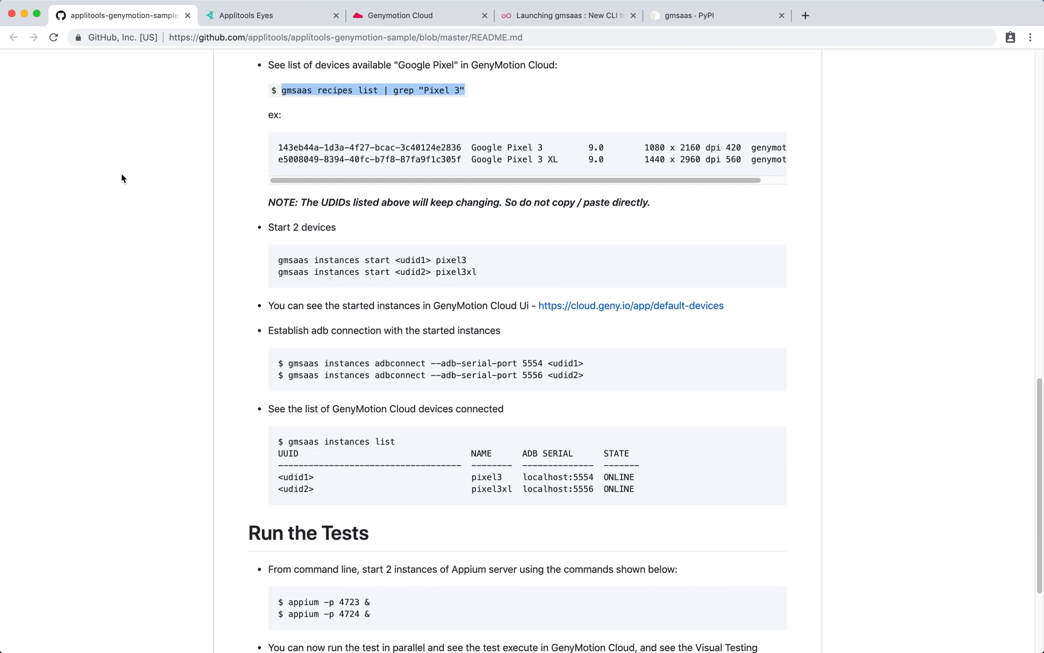
scroll("down", 3)
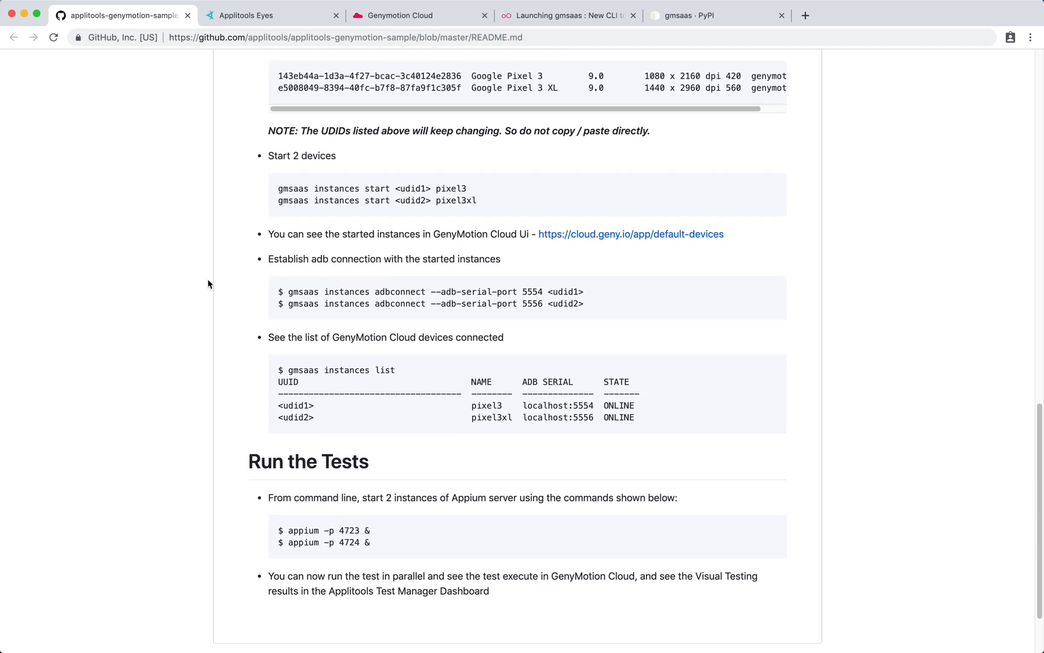
mouse_move(206, 286)
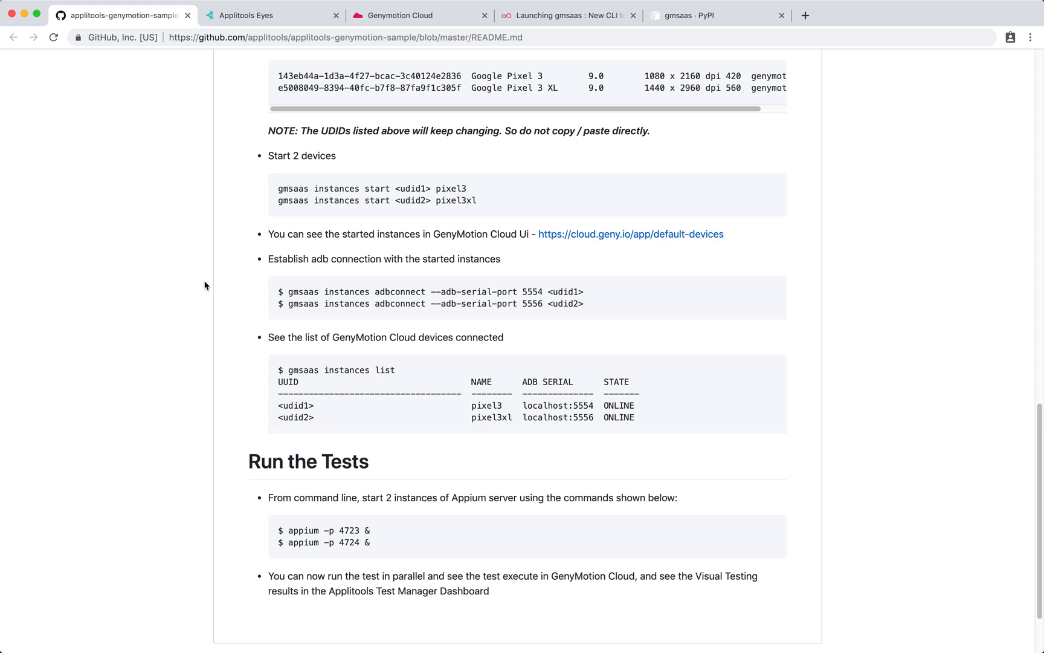
mouse_move(279, 187)
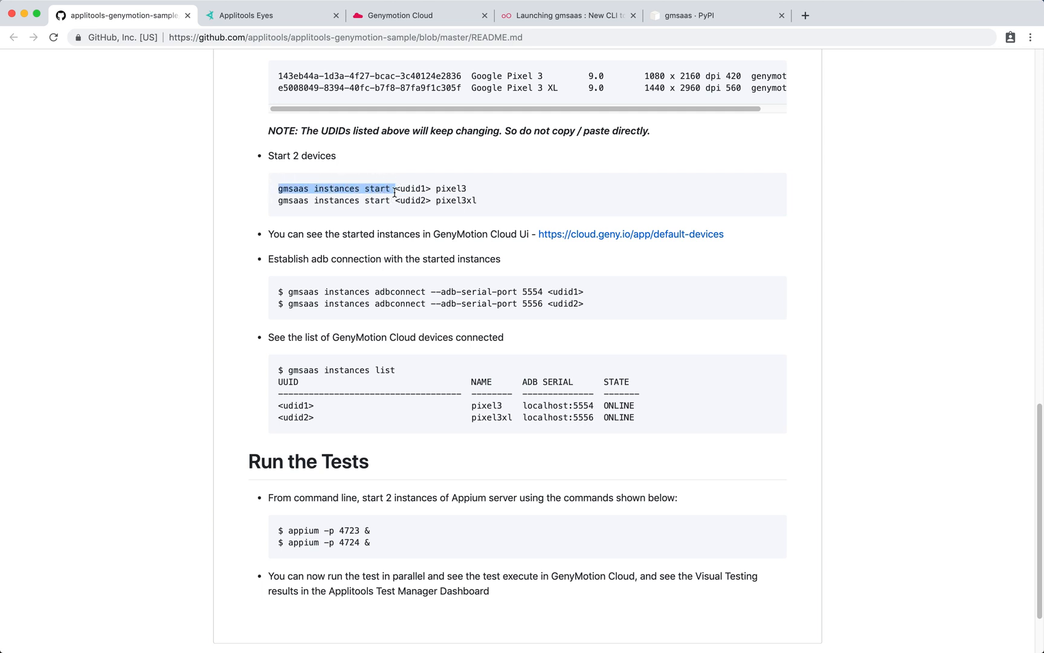
mouse_move(184, 232)
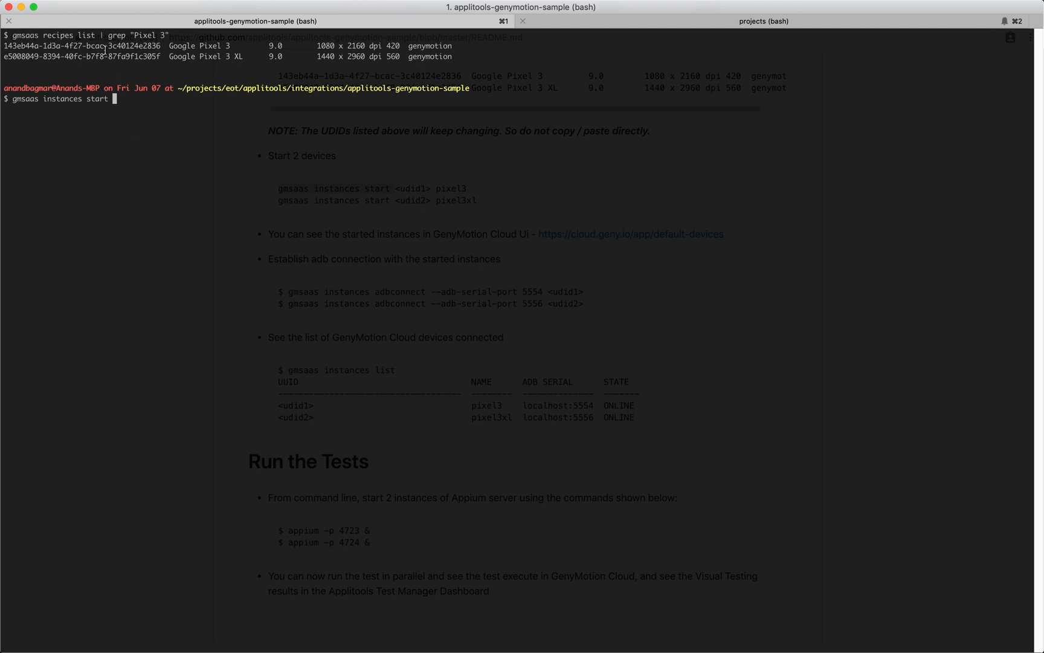
- Start the Pixel 3 instance 143eb44a… as 'pixel3', then copy the Pixel 3 XL device id
type("143eb44a-1d3a-4f27-bcac-3c40124e2836")
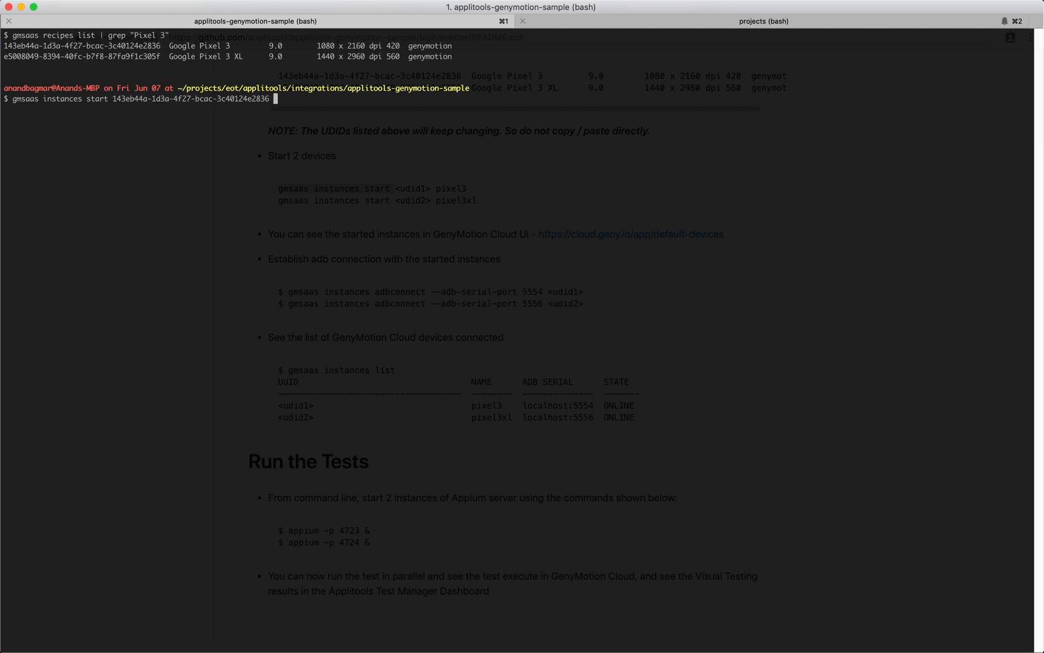
type("pixel3")
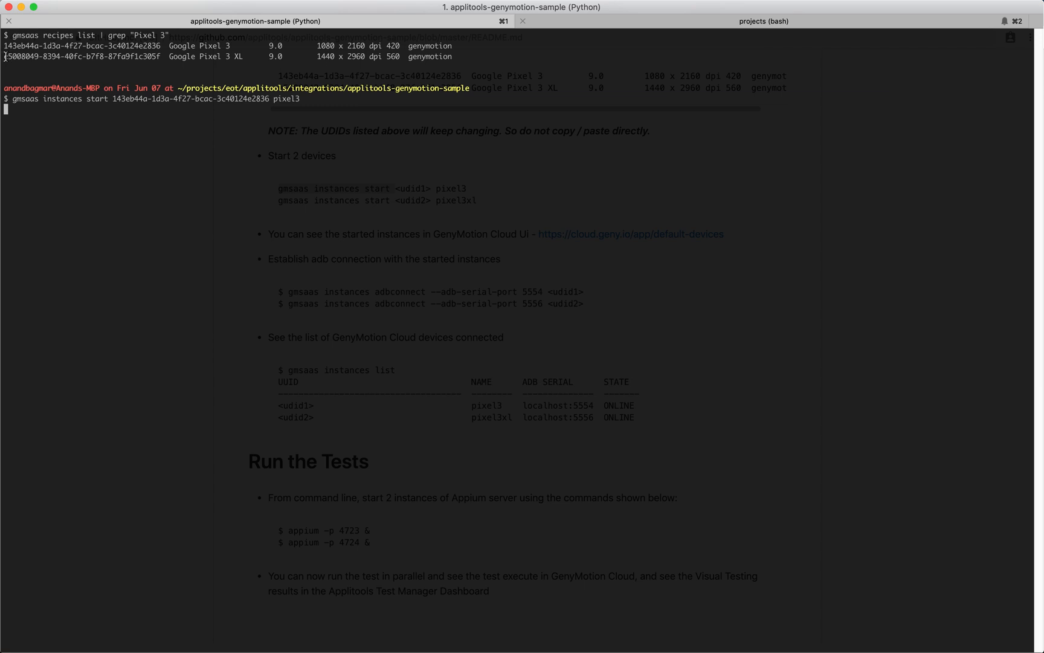
double_click(80, 55)
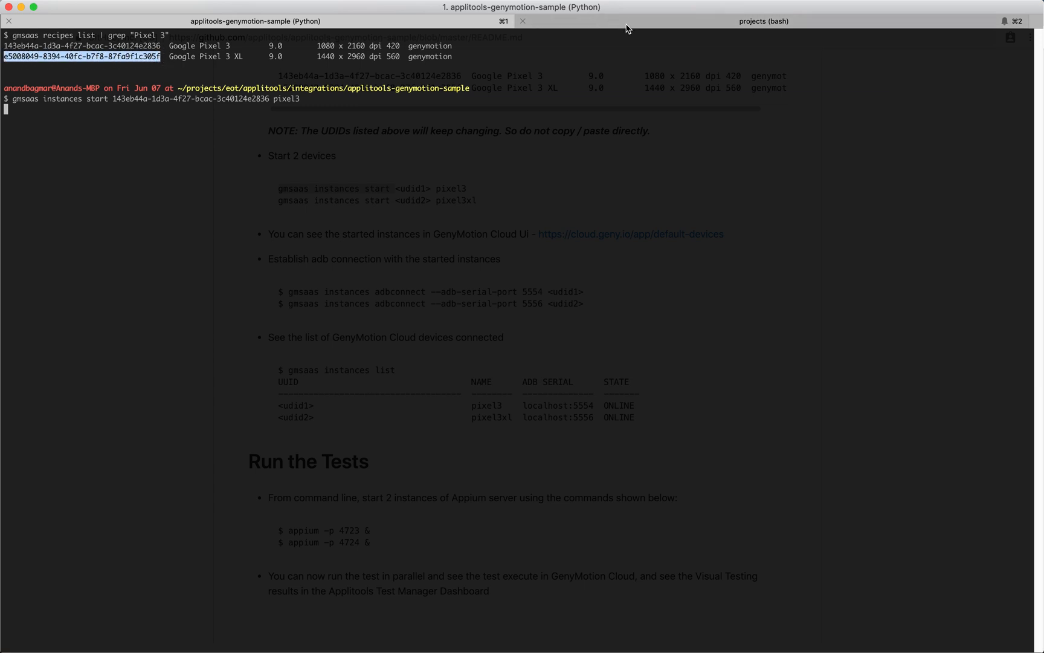
mouse_move(769, 20)
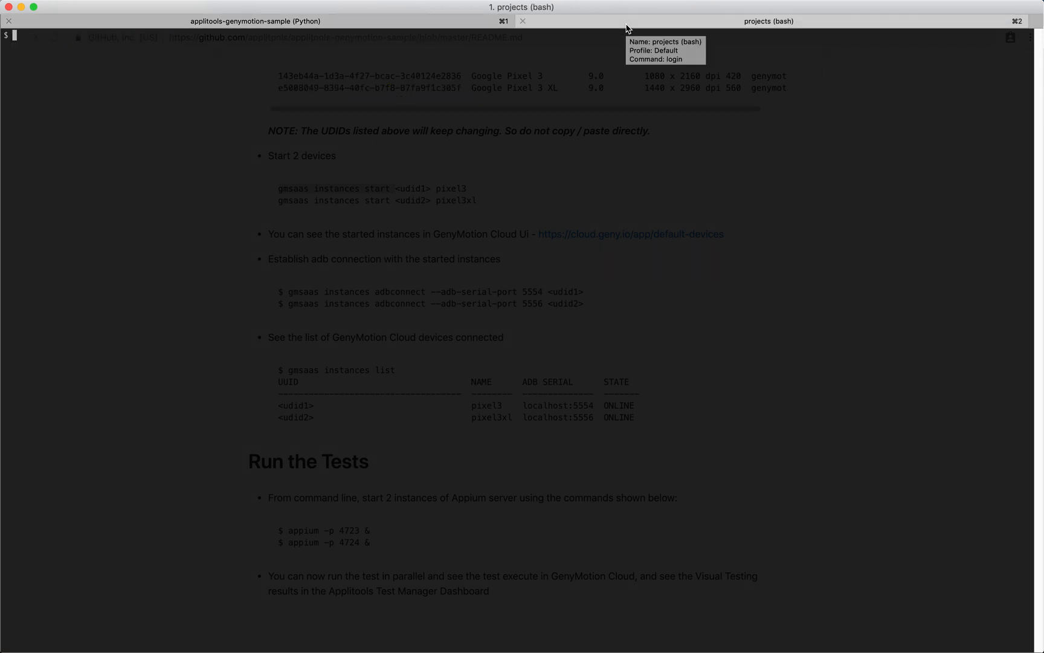
- Run 'gmsaas instances start e5008049… pixel3xl' in the second shell
type("gmsaas instan")
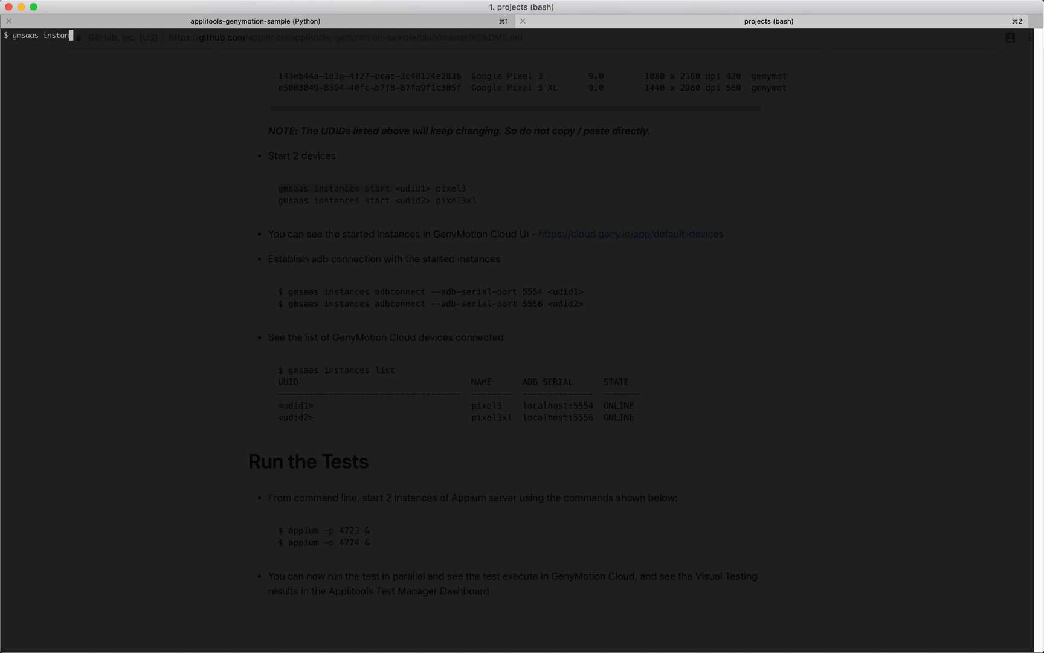
type("ces start")
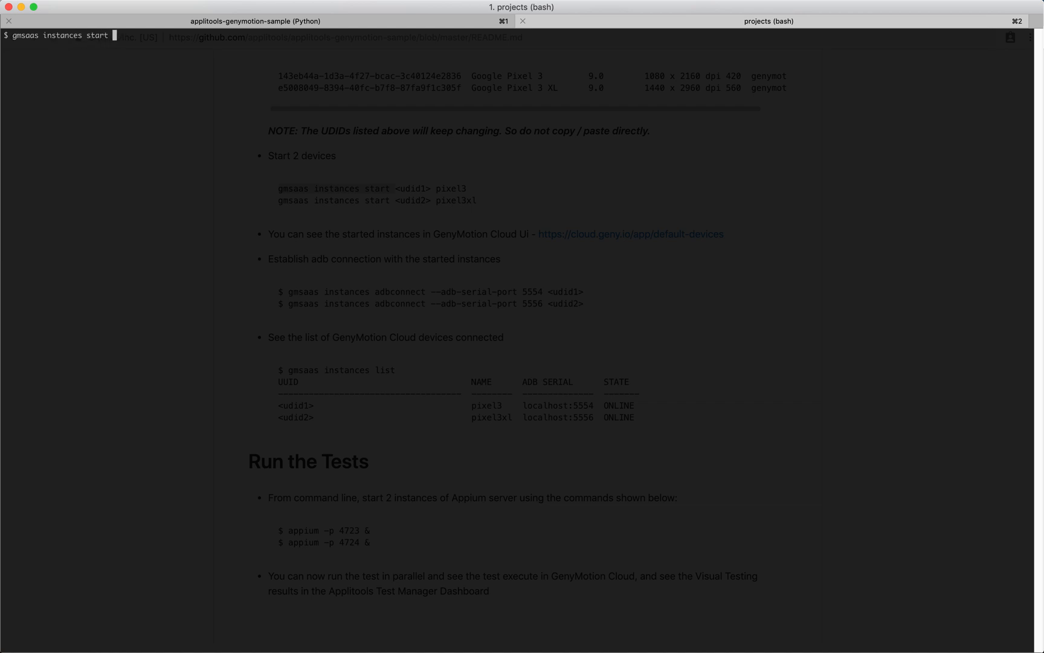
type("e5008049-8394-40fc-b7f8-87fa9f1c305f pixel3xl")
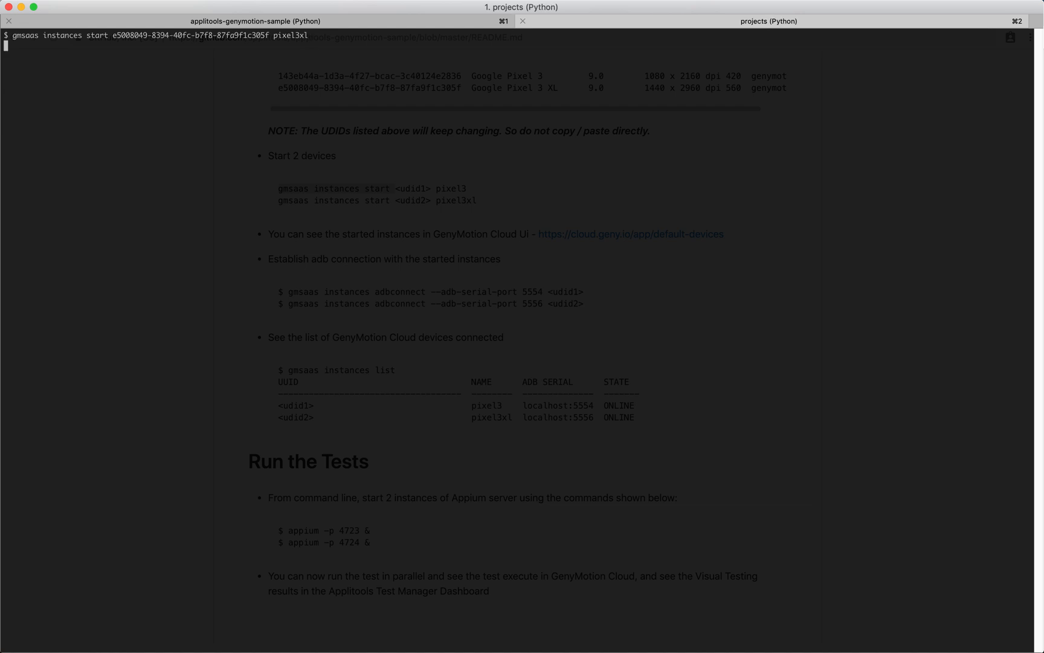
key("cmd+tab")
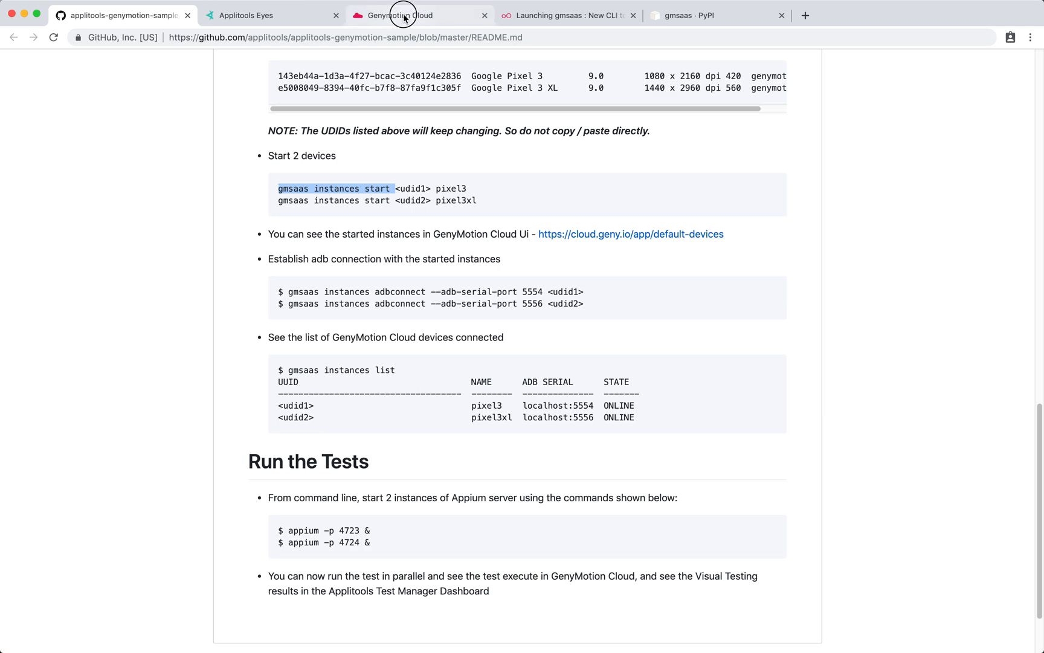
- Switch to the Genymotion Cloud dashboard listing pixel3 and the starting pixel3xl
left_click(400, 15)
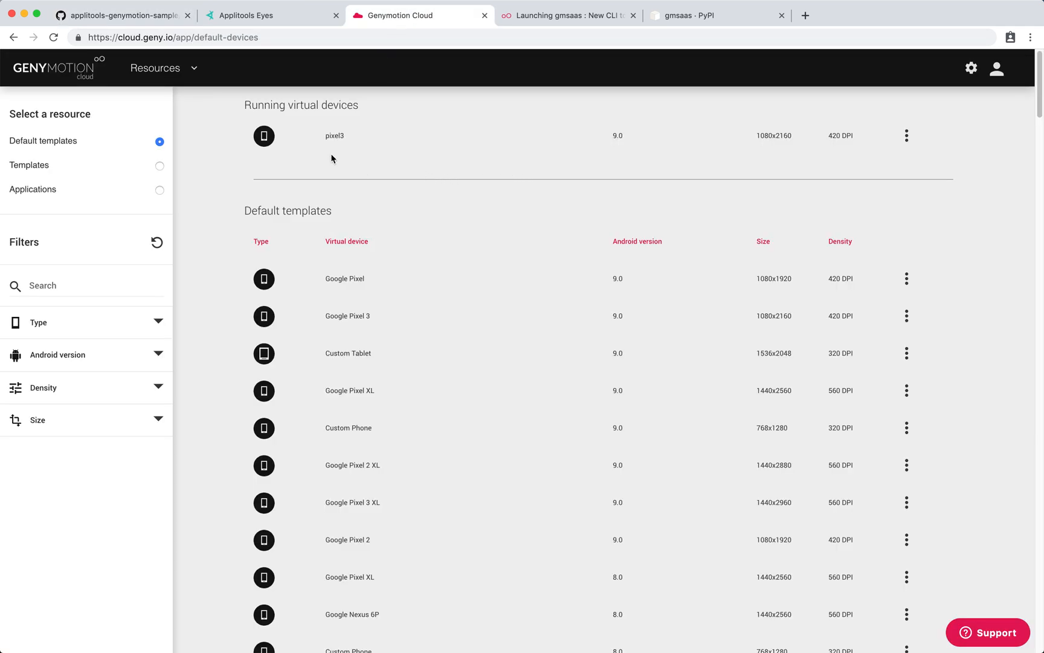
mouse_move(394, 148)
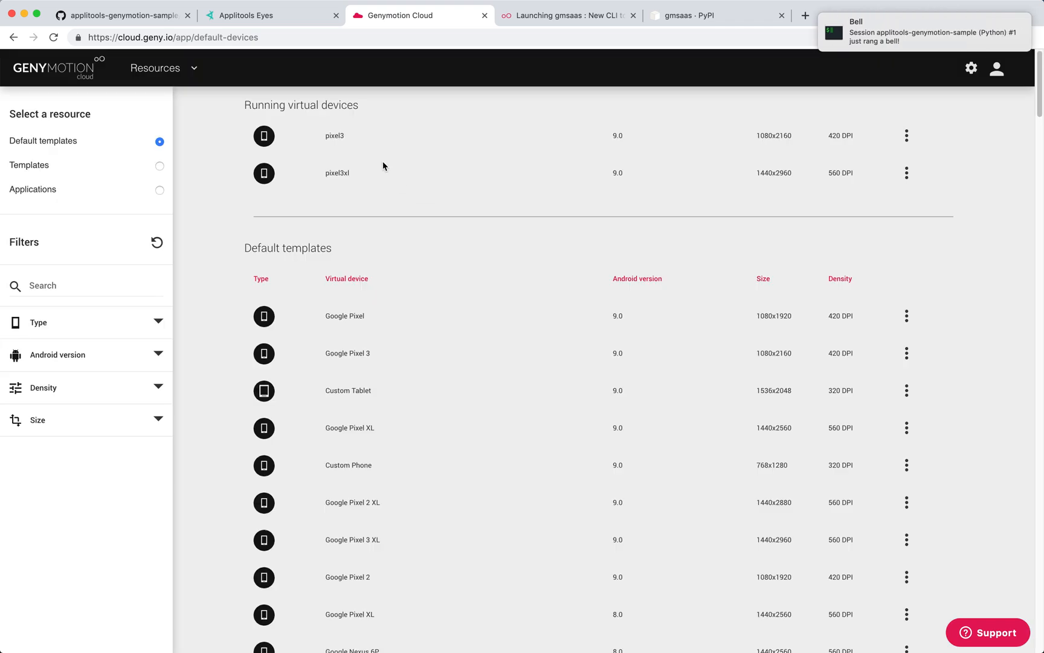
mouse_move(420, 191)
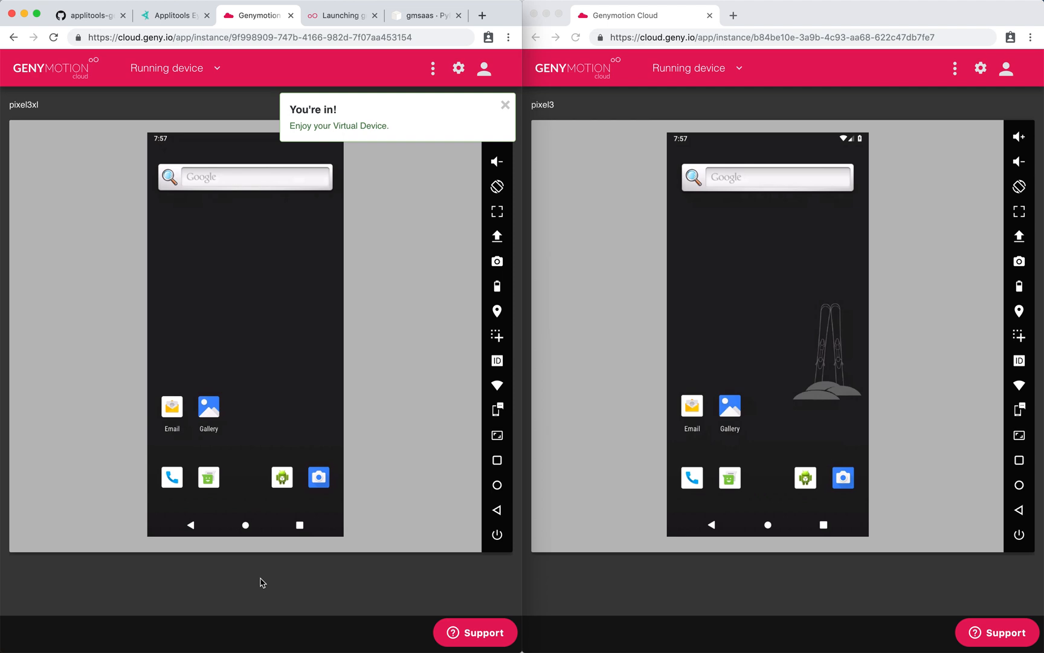
- Show the GitHub README's setup steps beside the running pixel3 device
left_click(87, 15)
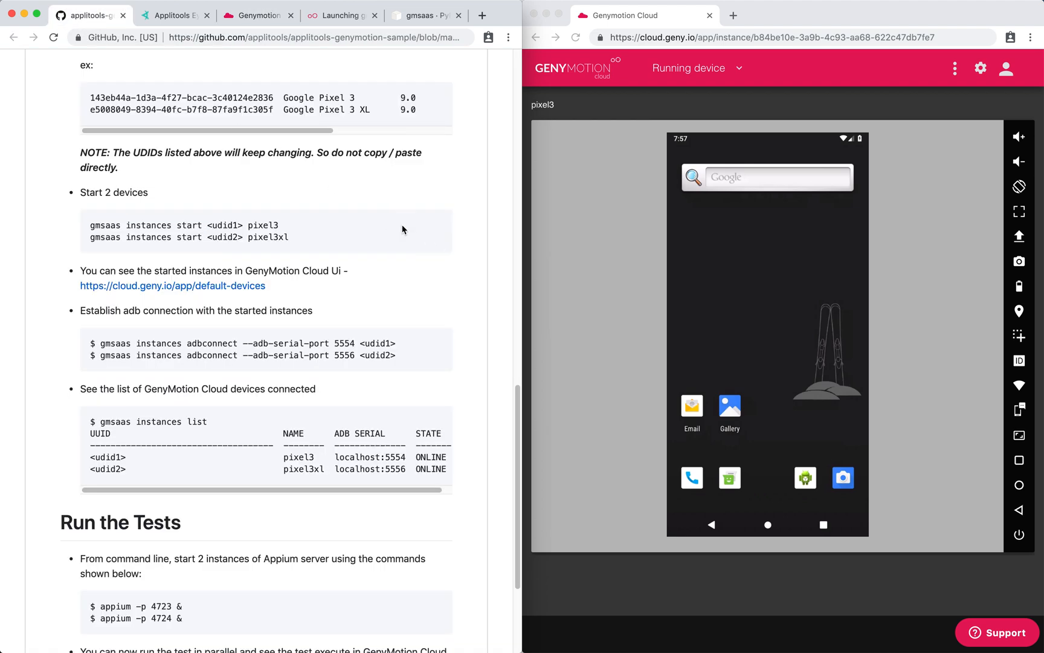
scroll("down", 3)
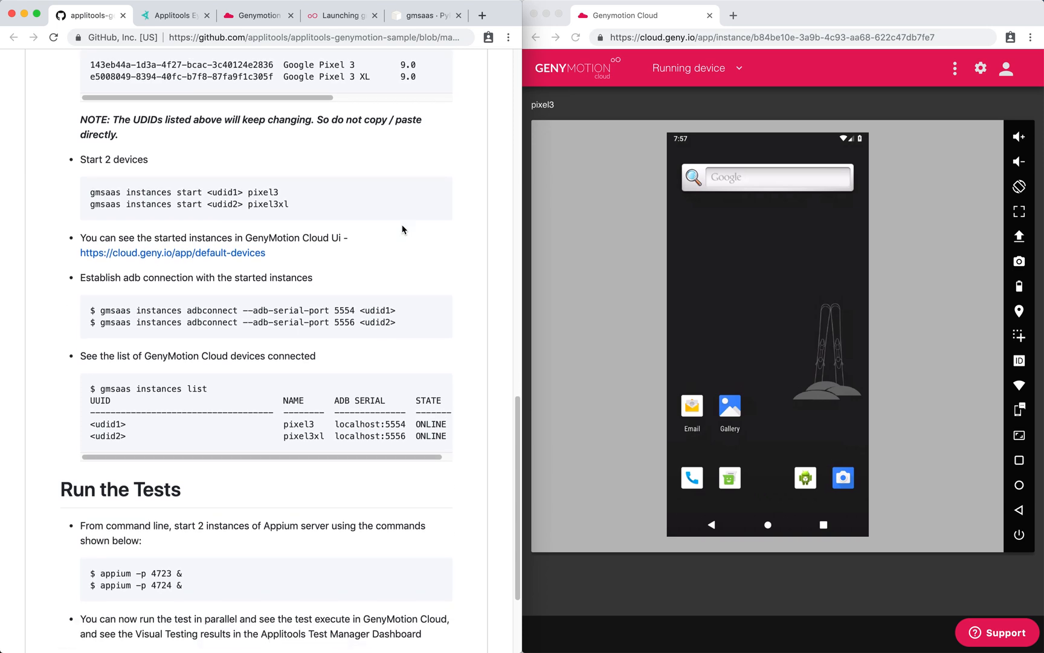